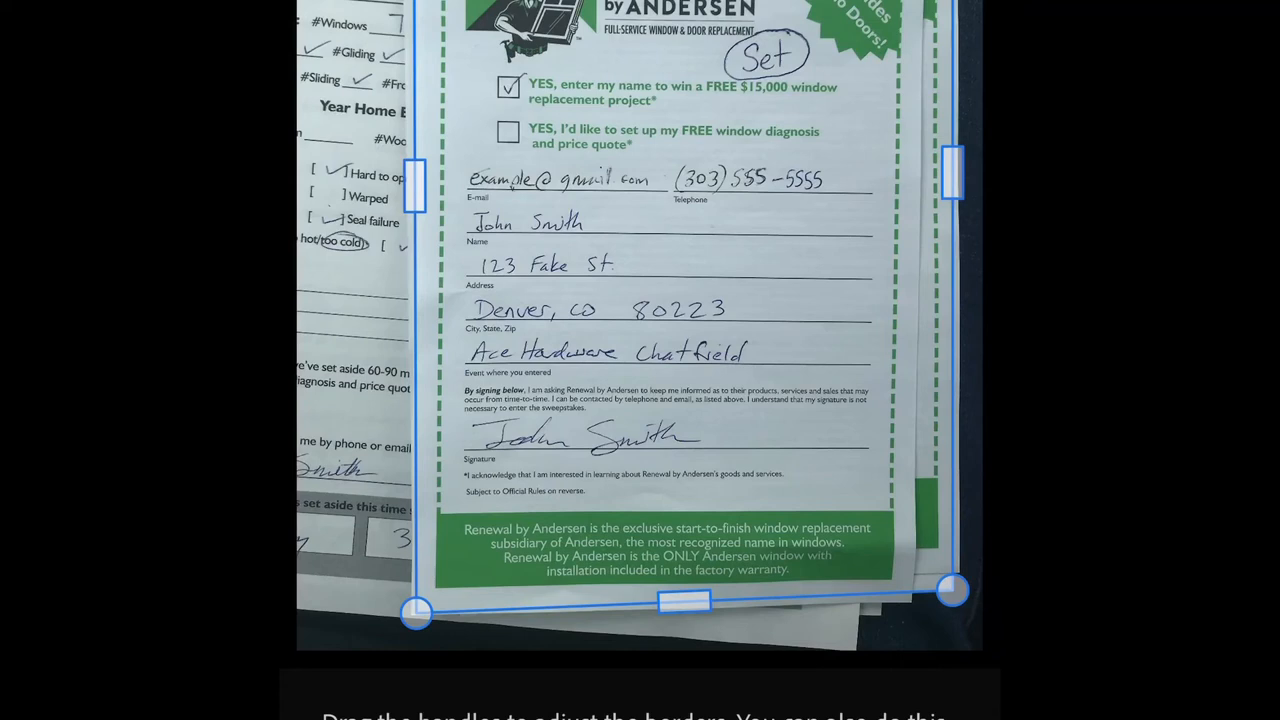
Step: Drag the crop border inward to match the sweepstakes form's edges
left_click_drag(952, 590, 905, 590)
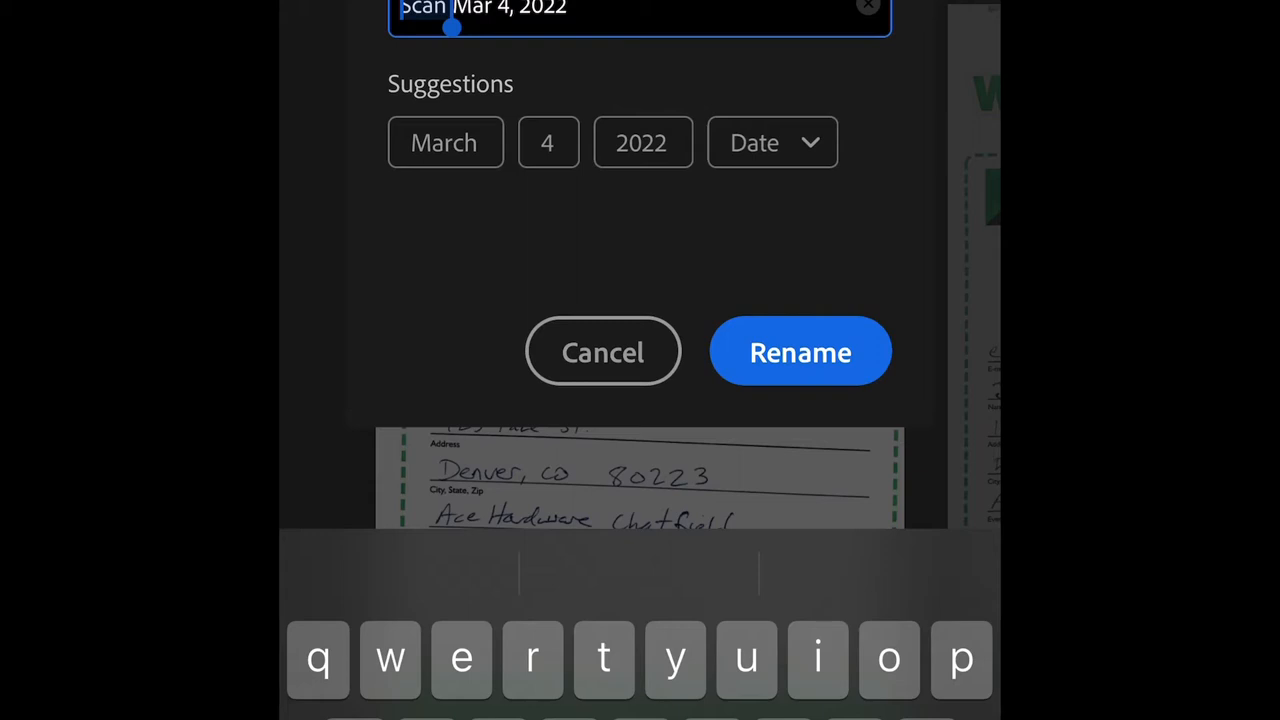
Step: Replace 'Scan' with 'Retail sweeps_Ace Chat' in the scan's file name
type("Retail")
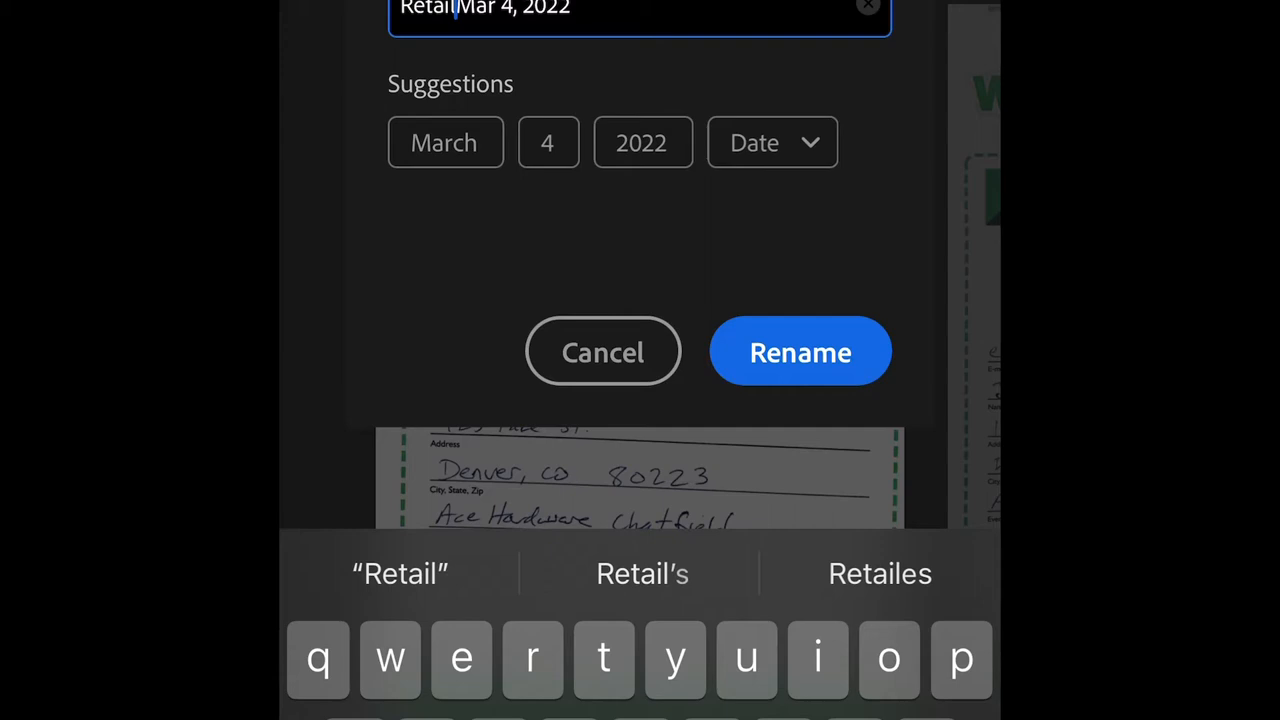
type("sweeps_")
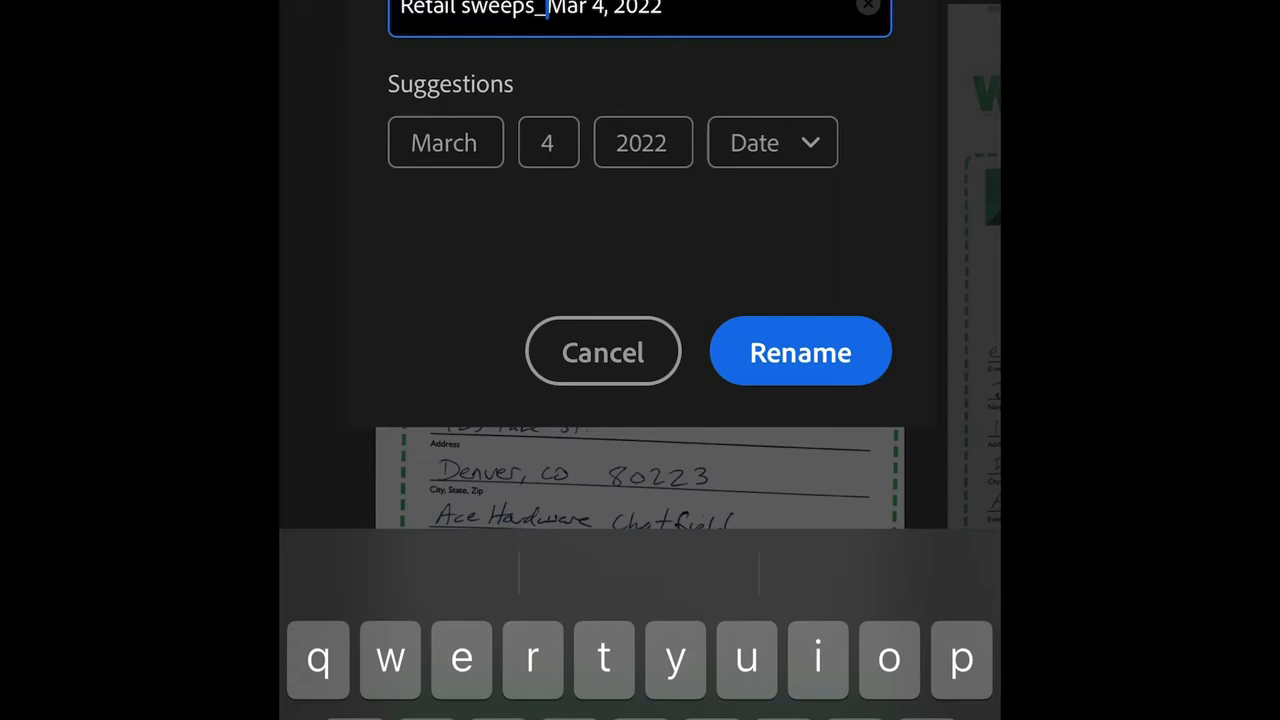
type("Ace Cha")
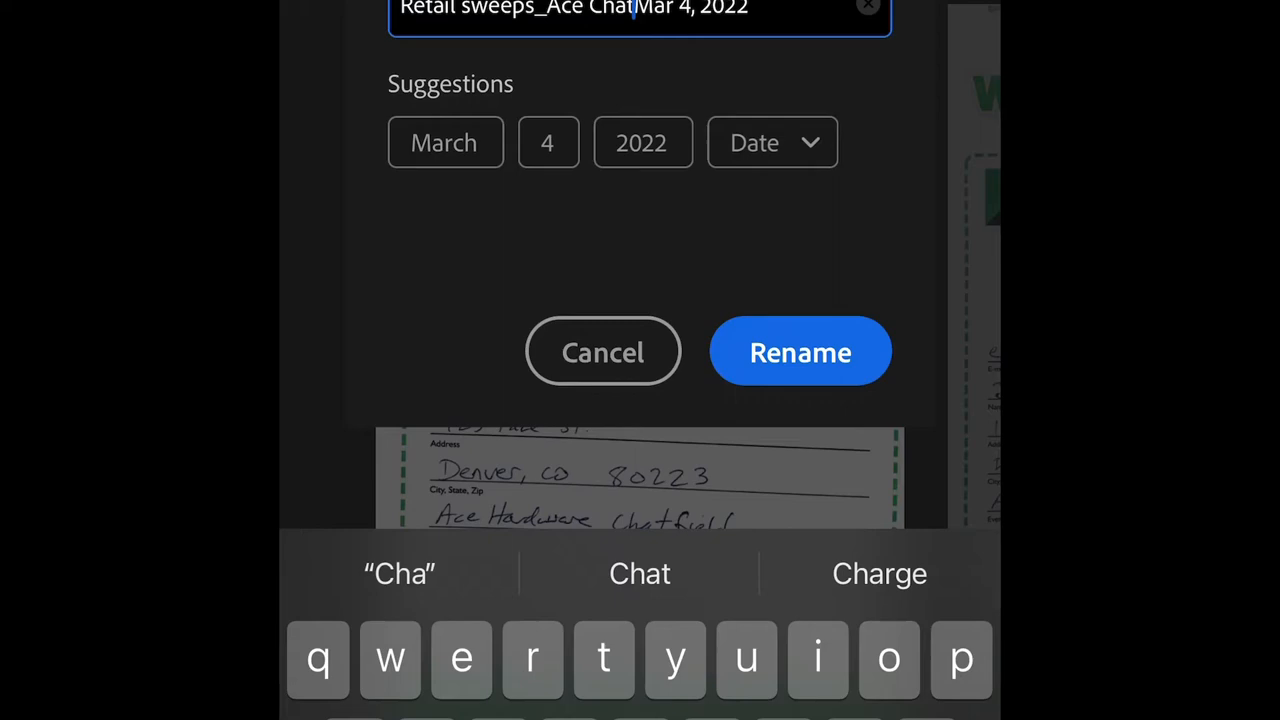
left_click(800, 352)
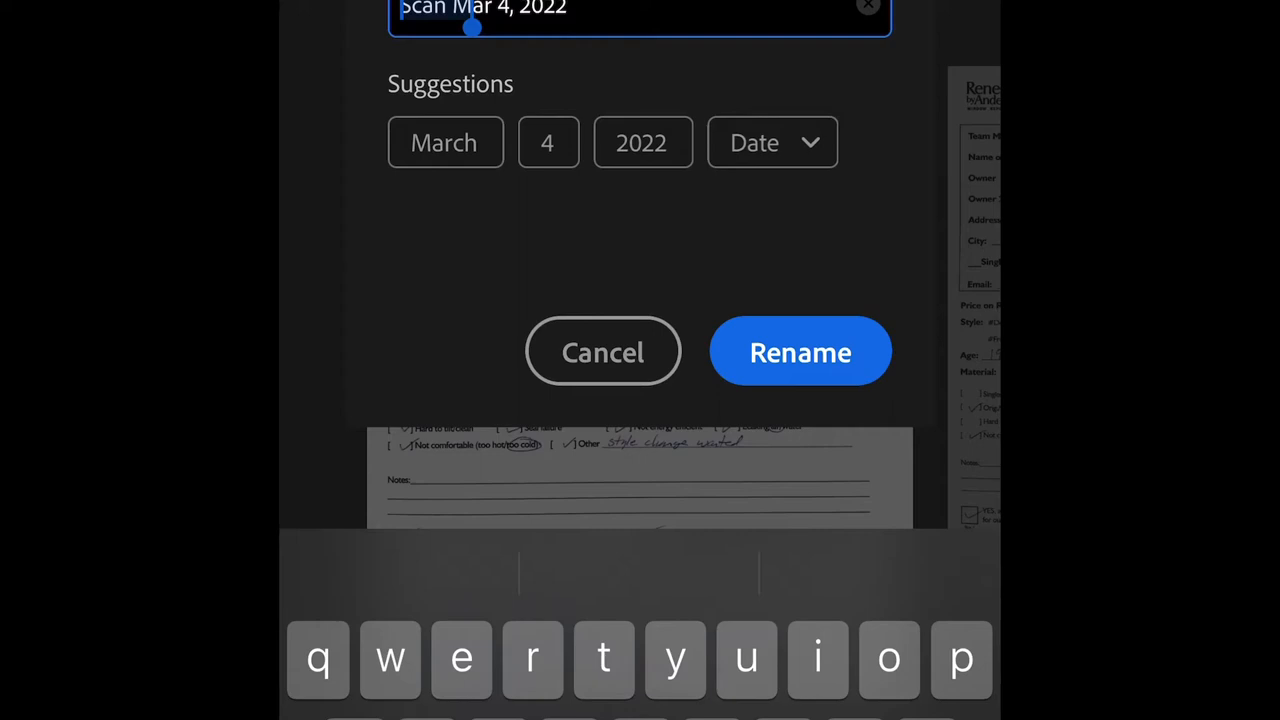
Step: Type 'Leads' in place of 'Scan' in the leads scan's name
type("Leads")
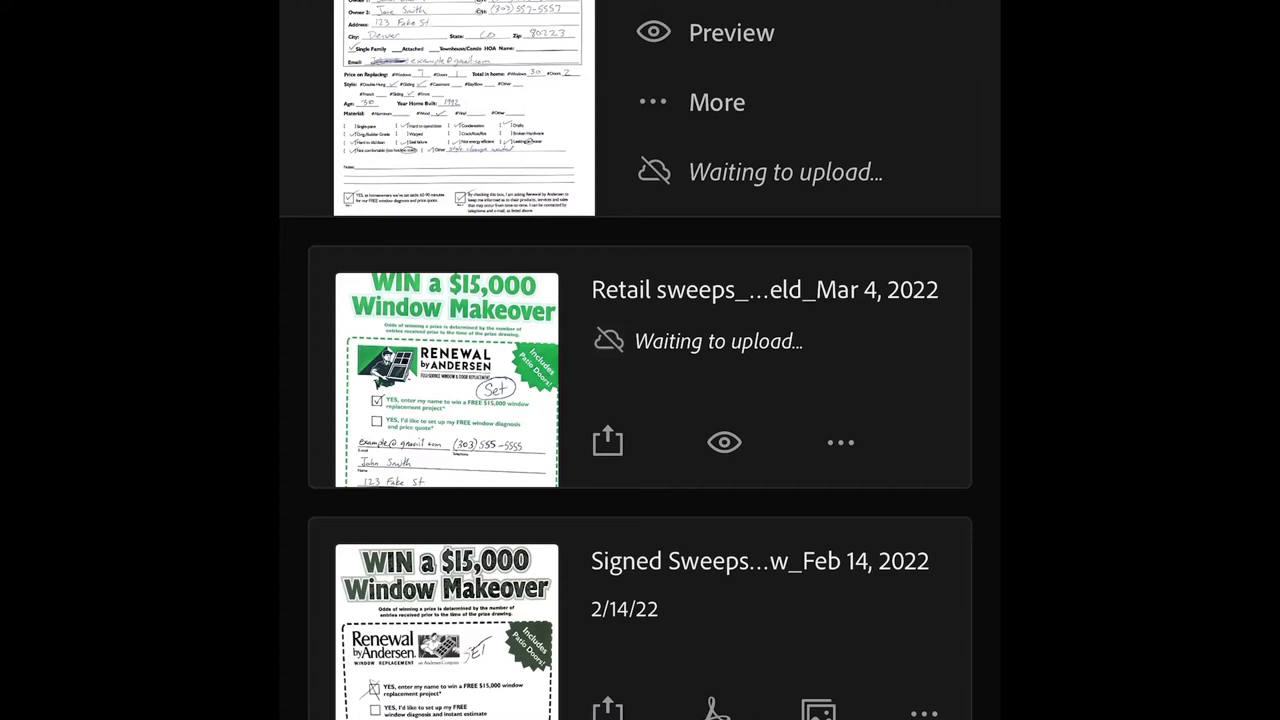
Step: Email the Retail sweeps scan as a PDF attachment from its share options
left_click(607, 441)
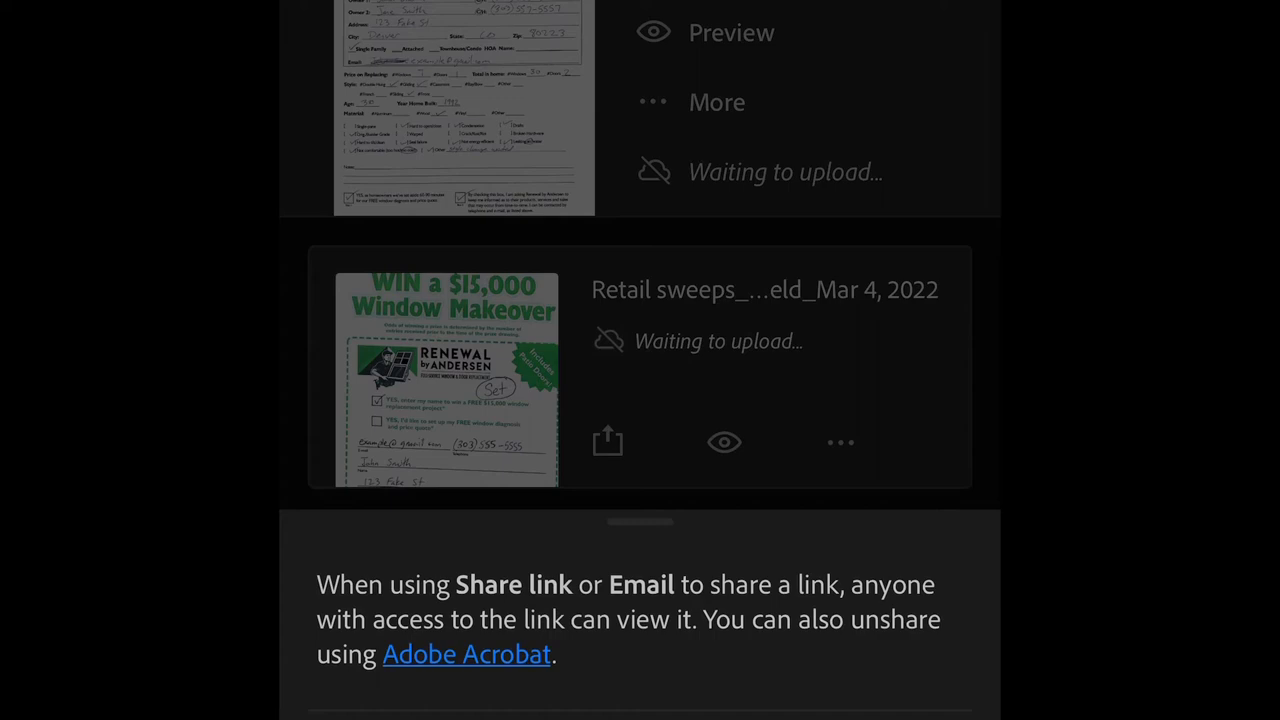
left_click(607, 442)
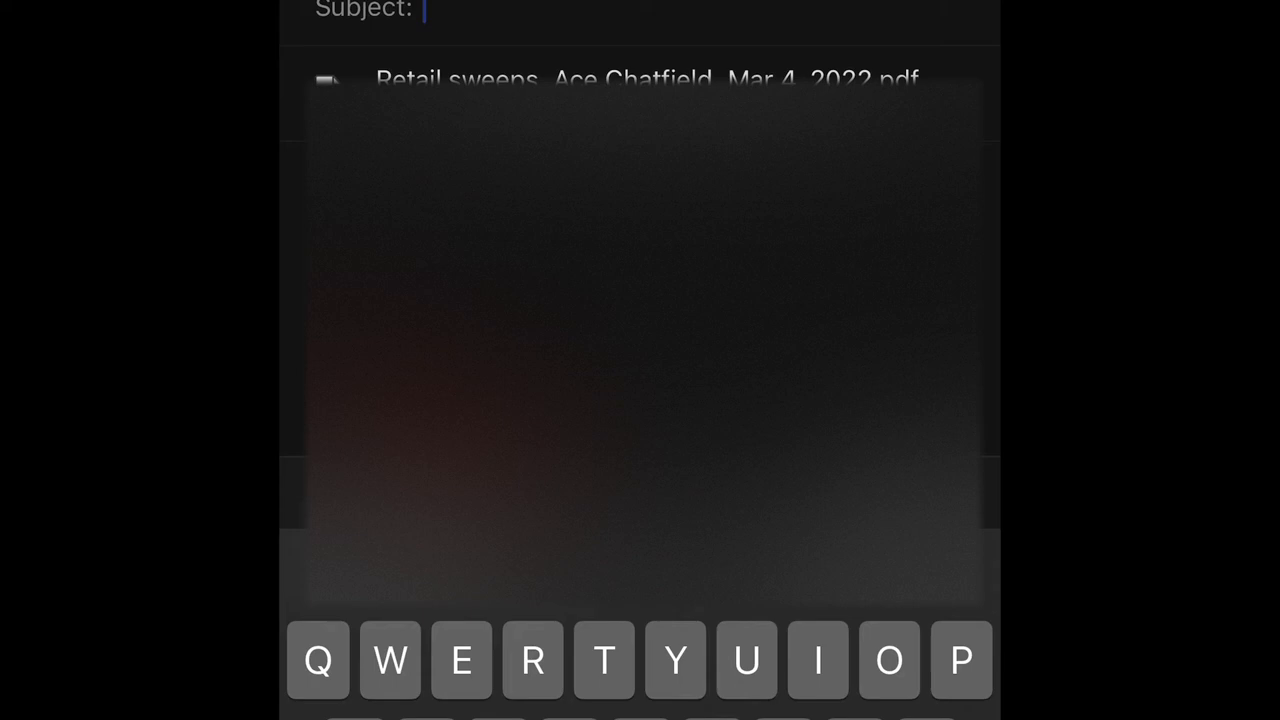
type("Retail sweeps_Ace Chat")
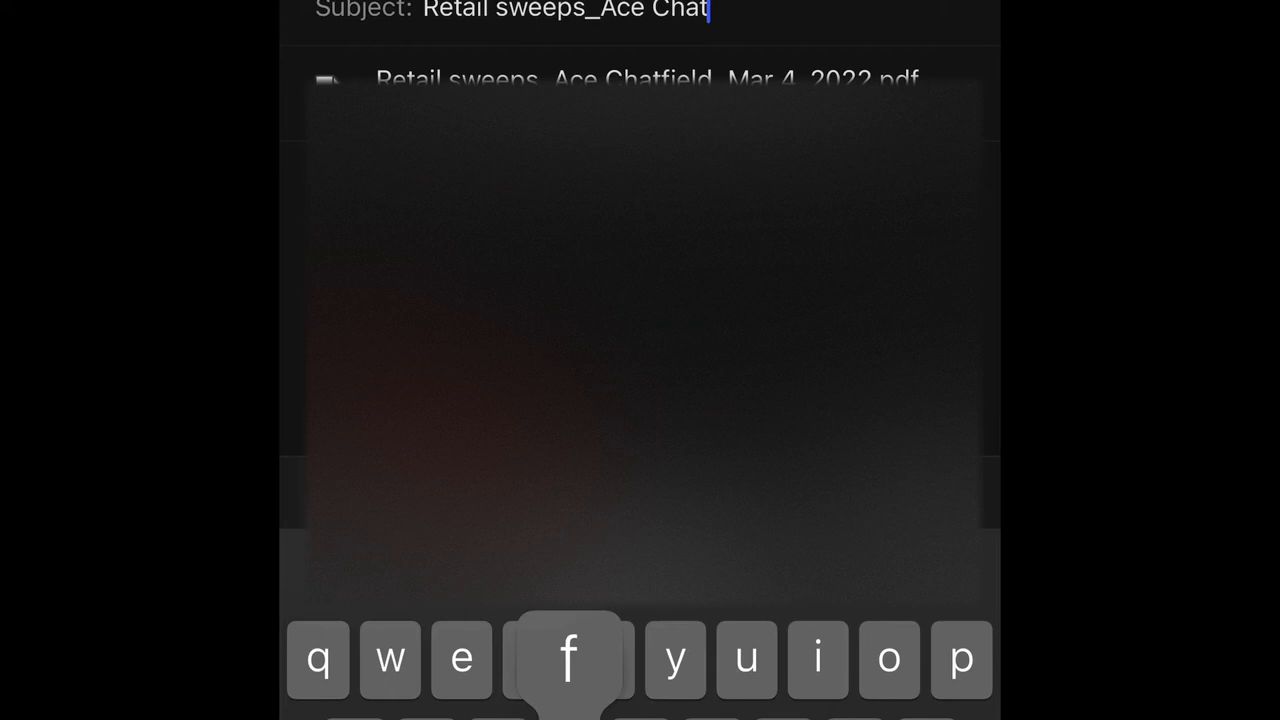
type("field")
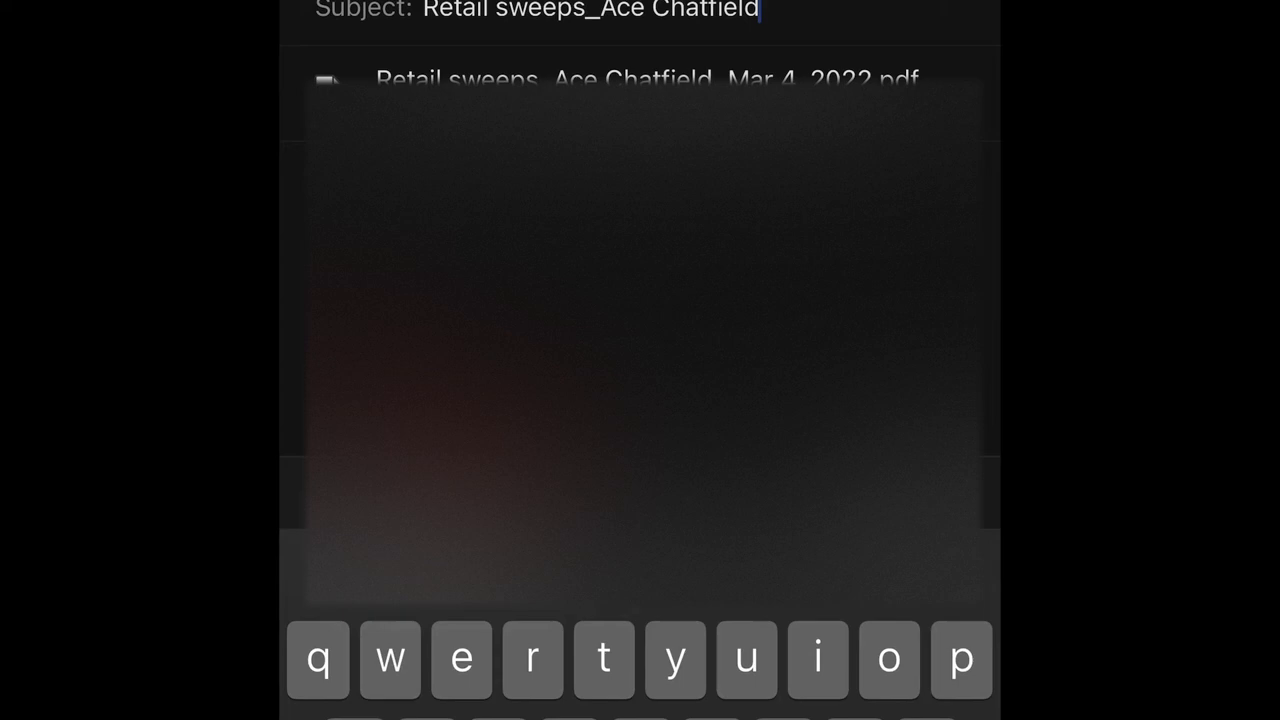
type("_d")
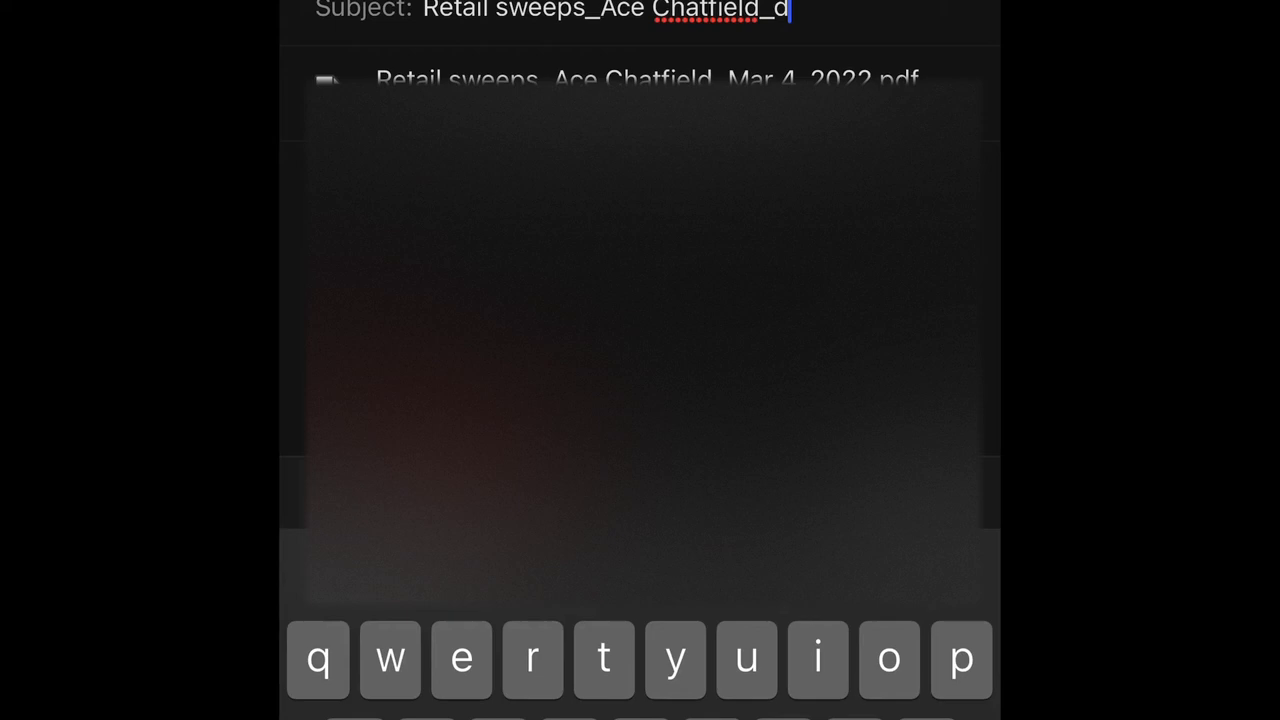
type("3/4/22")
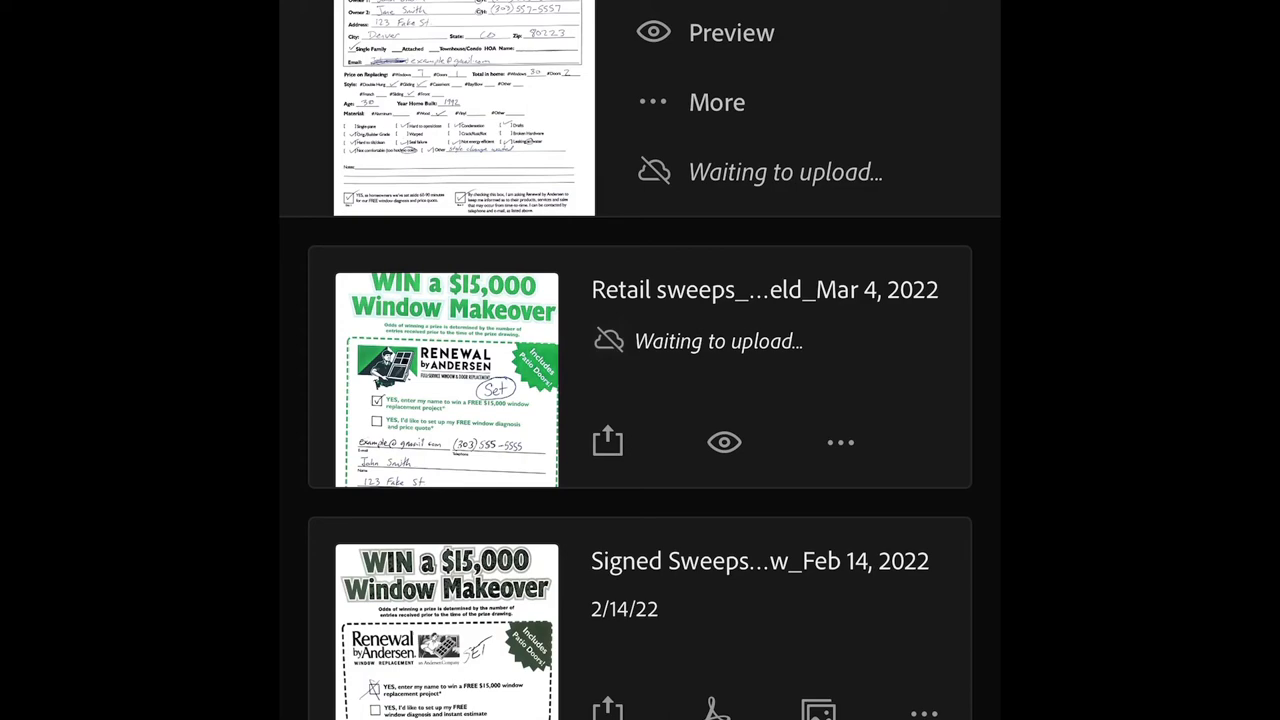
Step: Open the Leads scan's share options to email it as an attachment
left_click(448, 375)
type("Retail leads")
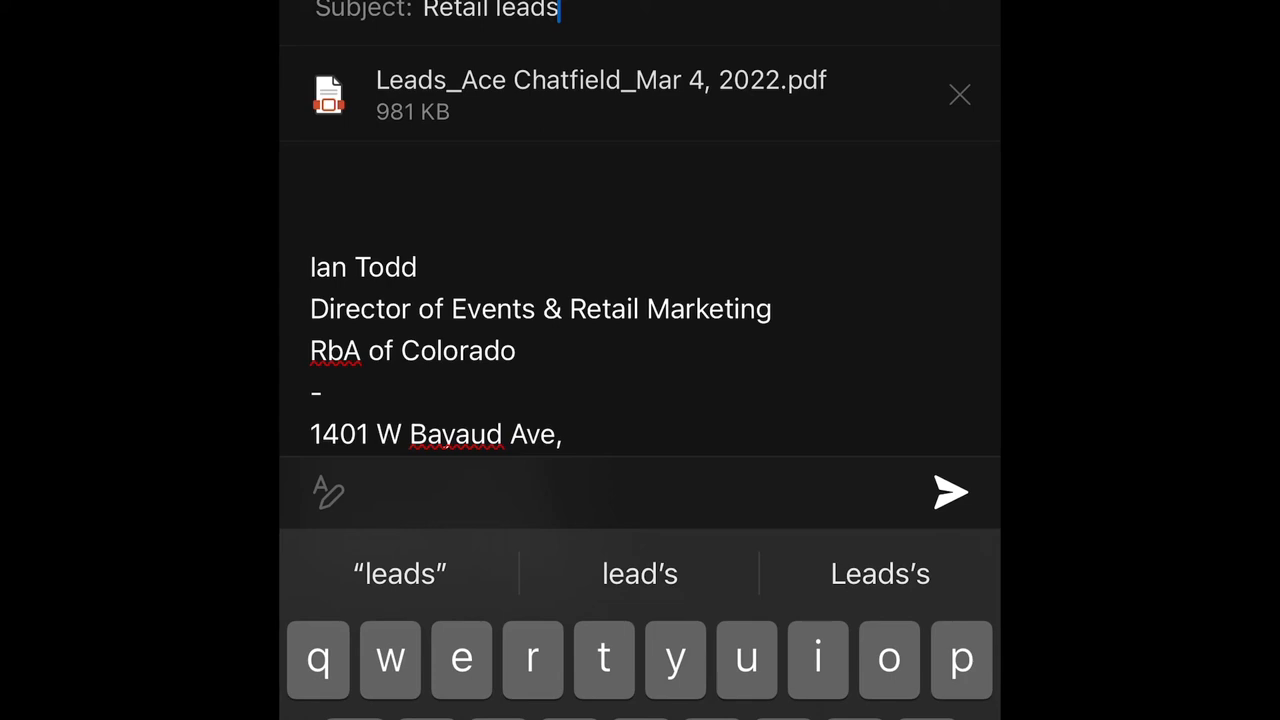
type("_Ace C")
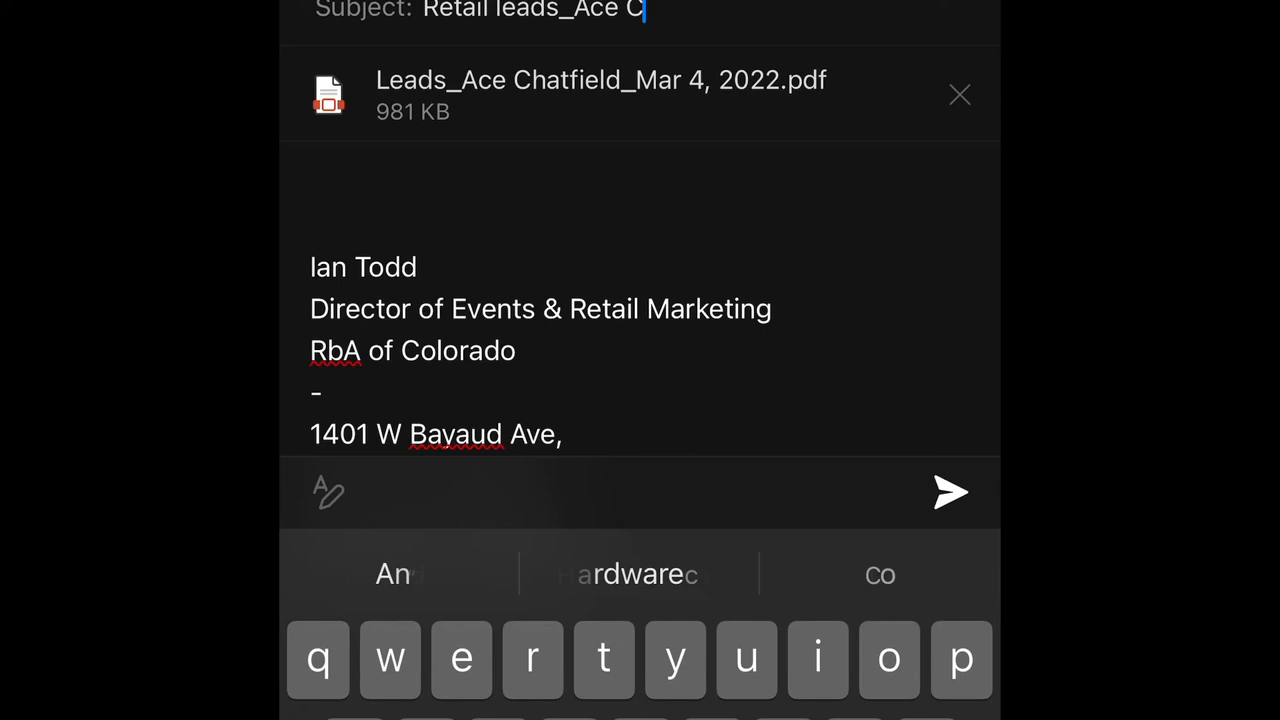
type("hatfield_")
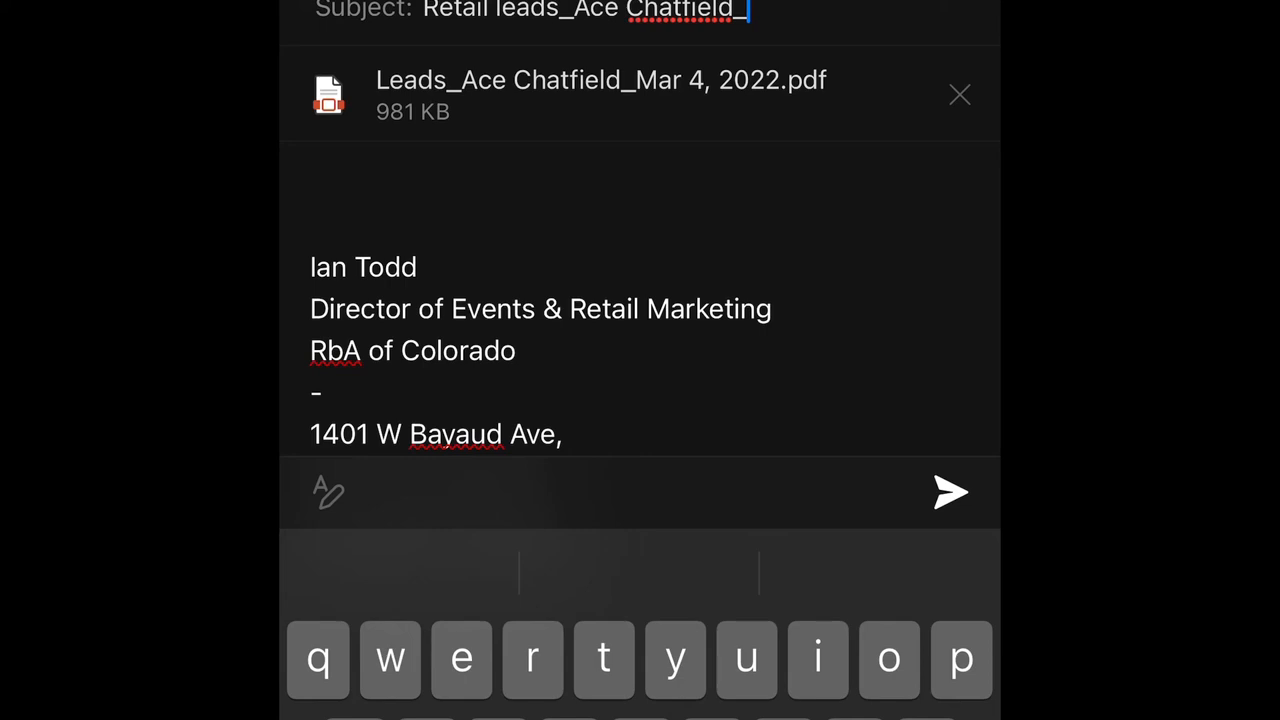
type("March 4th,")
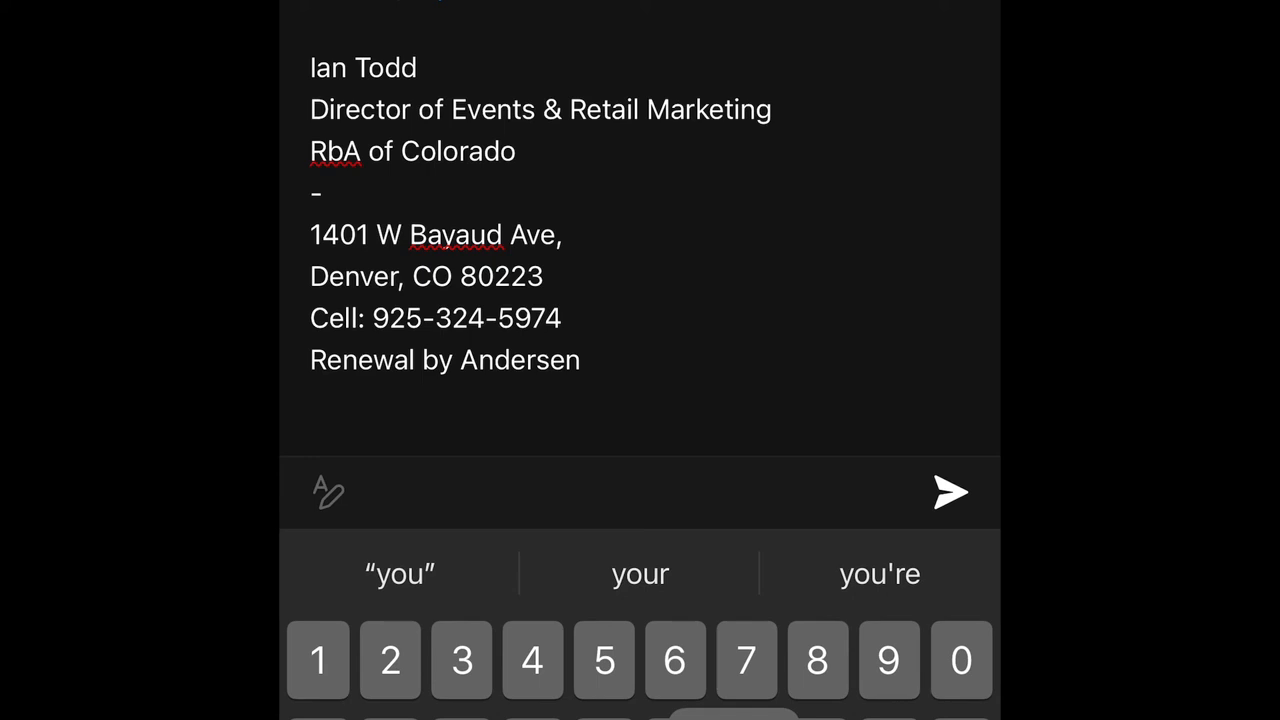
left_click(949, 491)
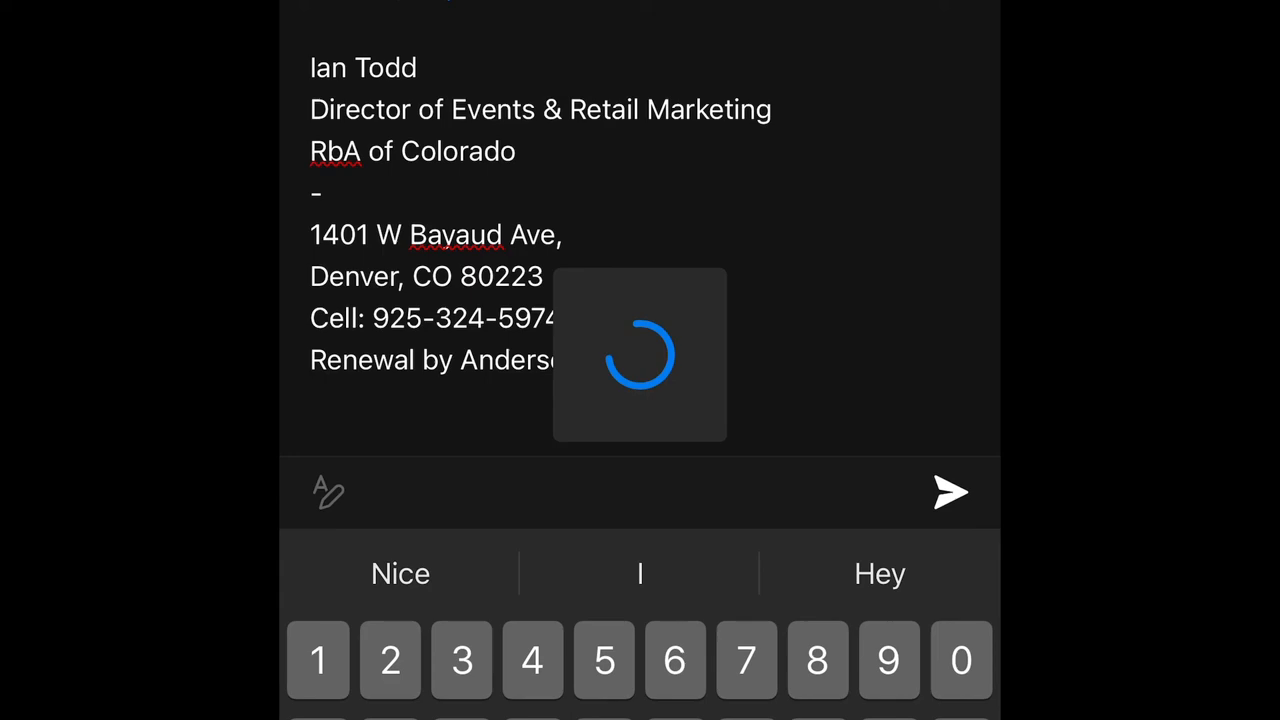